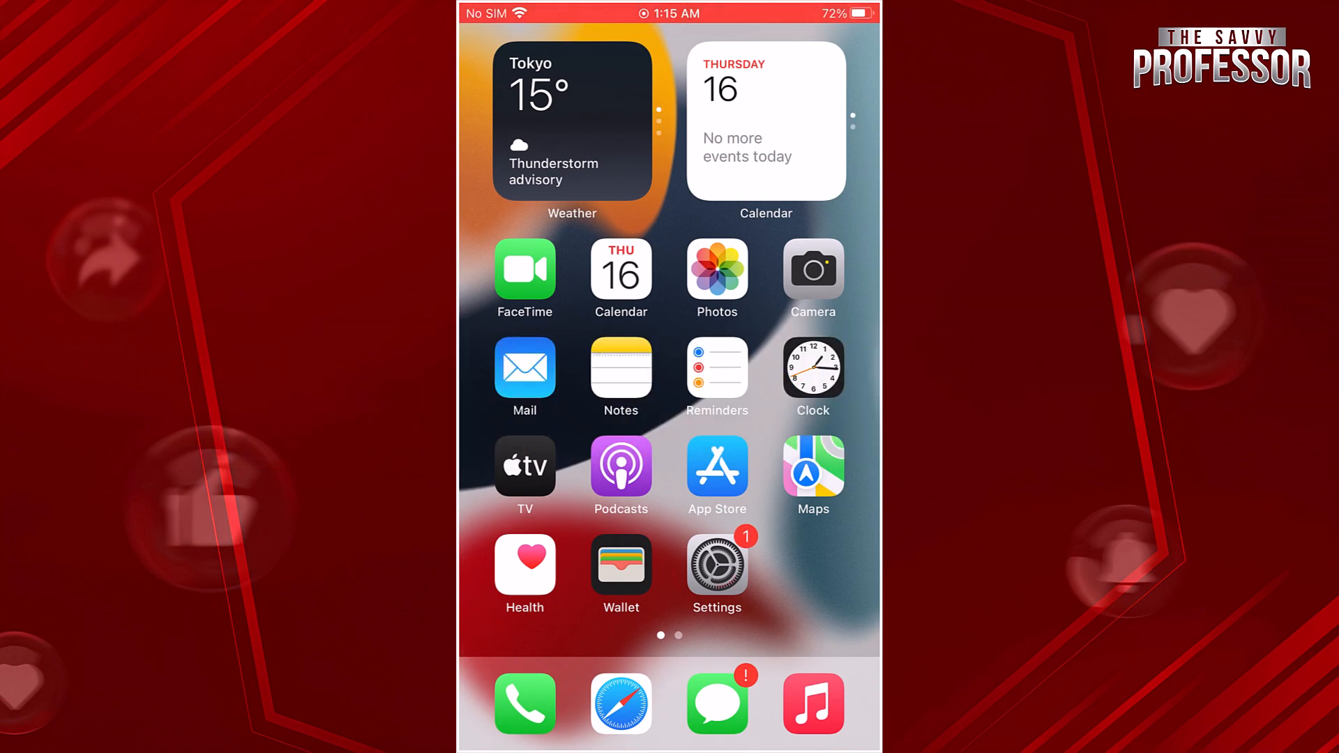
Launch Settings from the home screen and scroll down until Translate is visible.
{"action": "left_click", "coordinate": [716, 562]}
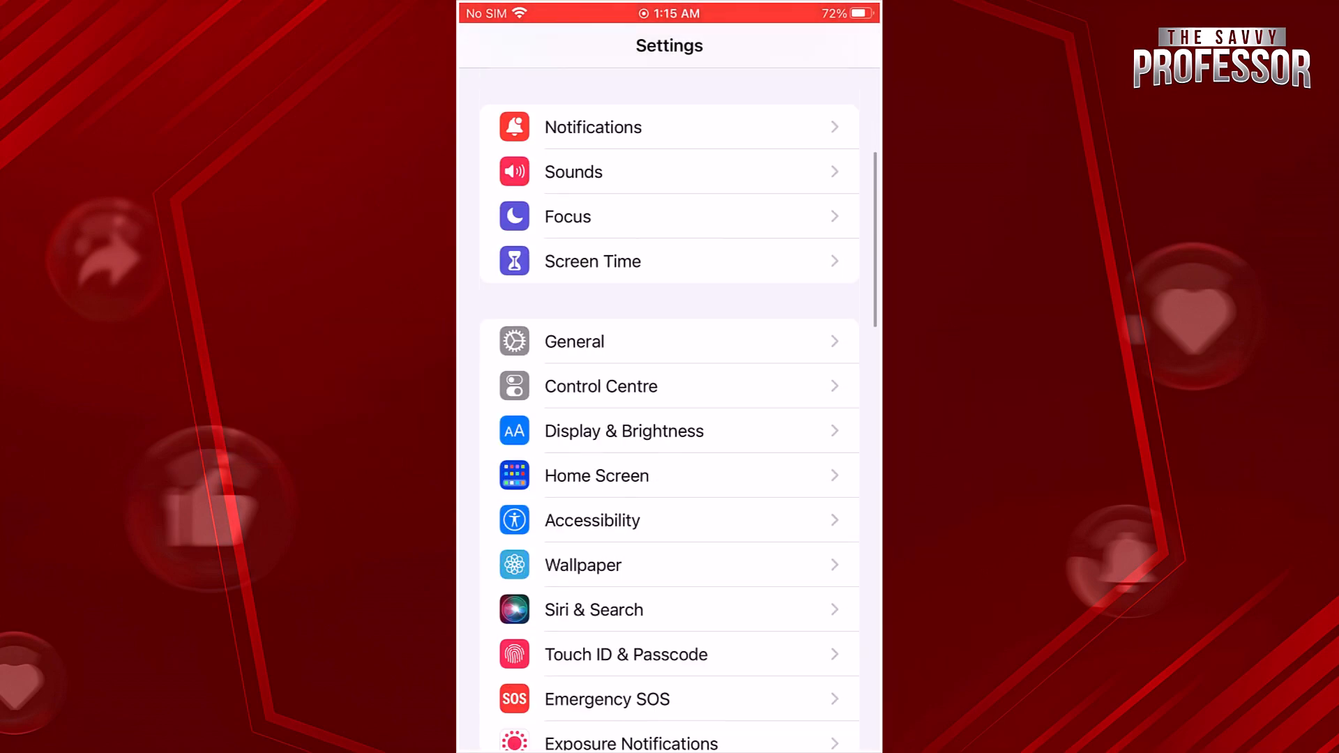
{"action": "scroll", "scroll_direction": "down", "scroll_amount": 3}
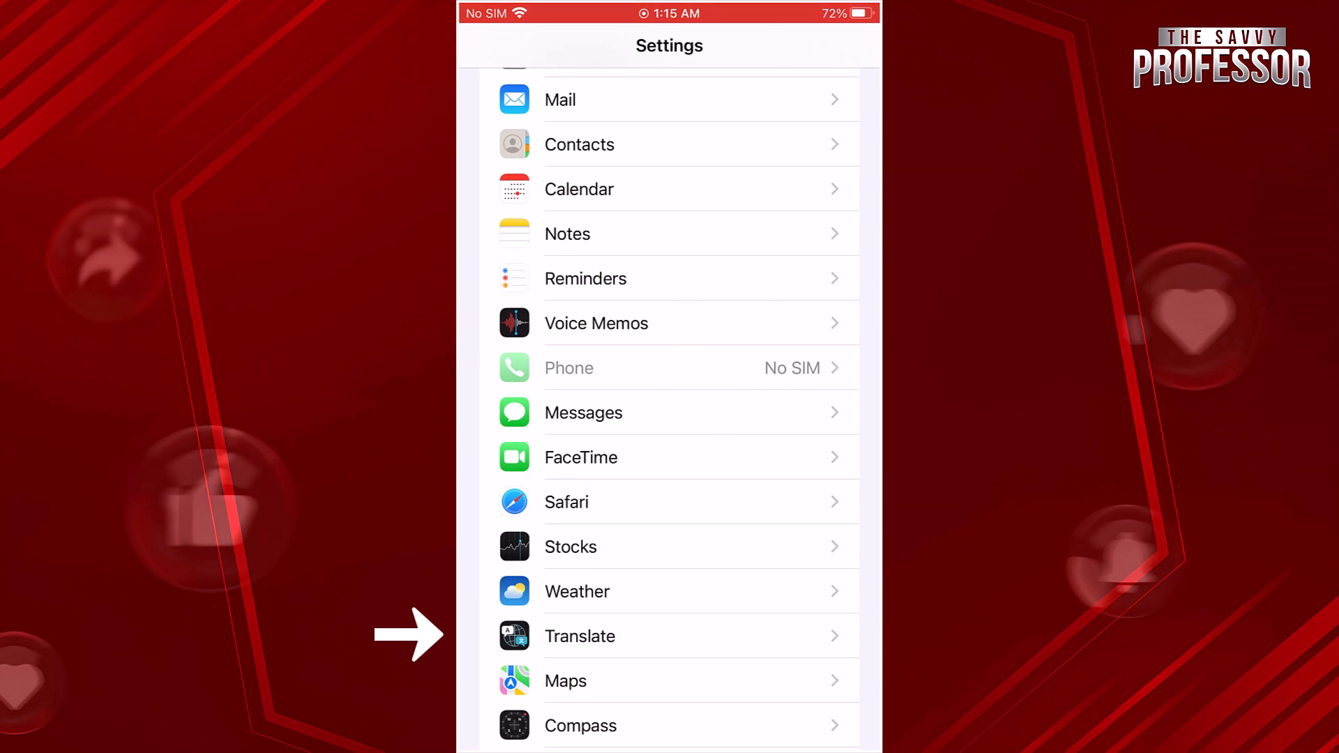
Switch on On-Device Mode in Translate settings for offline translation.
{"action": "left_click", "coordinate": [579, 636]}
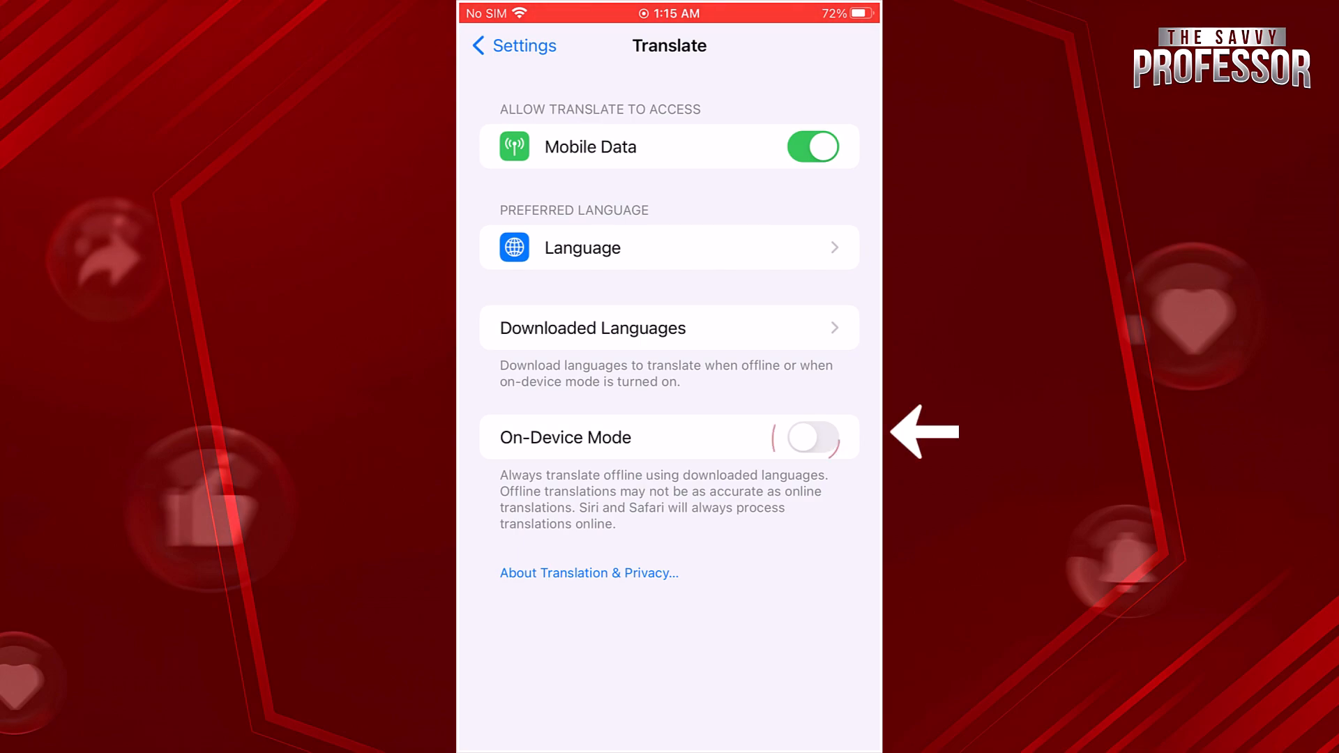
{"action": "left_click", "coordinate": [810, 438]}
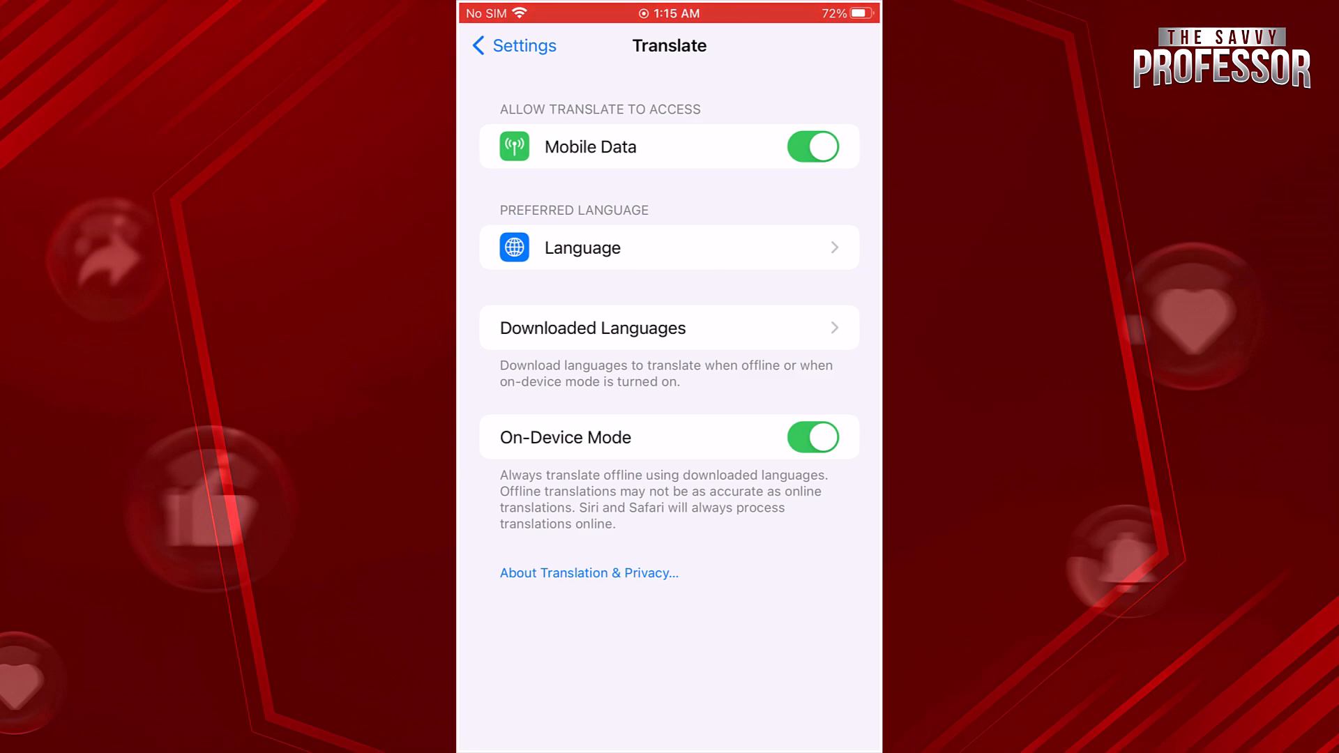
Browse the Downloaded Languages list, then return to the Translate page.
{"action": "left_click", "coordinate": [592, 327]}
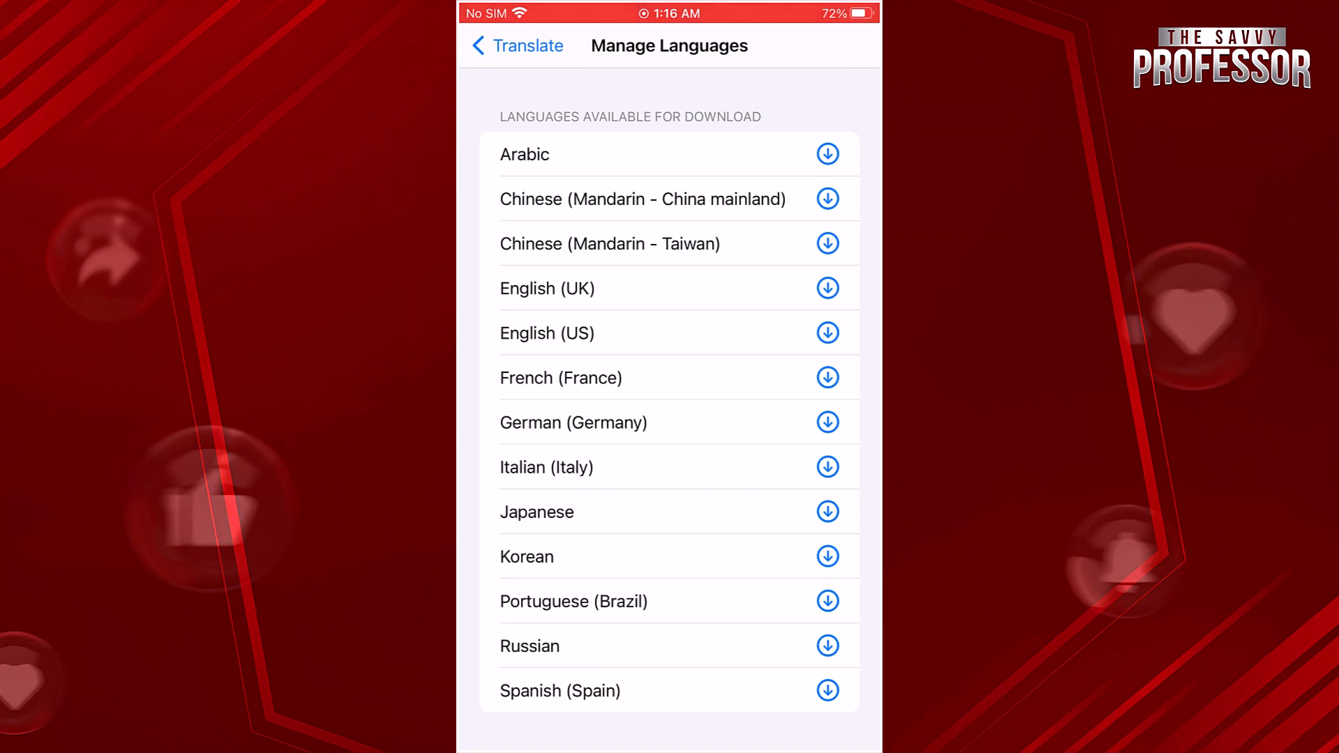
{"action": "left_click", "coordinate": [826, 332]}
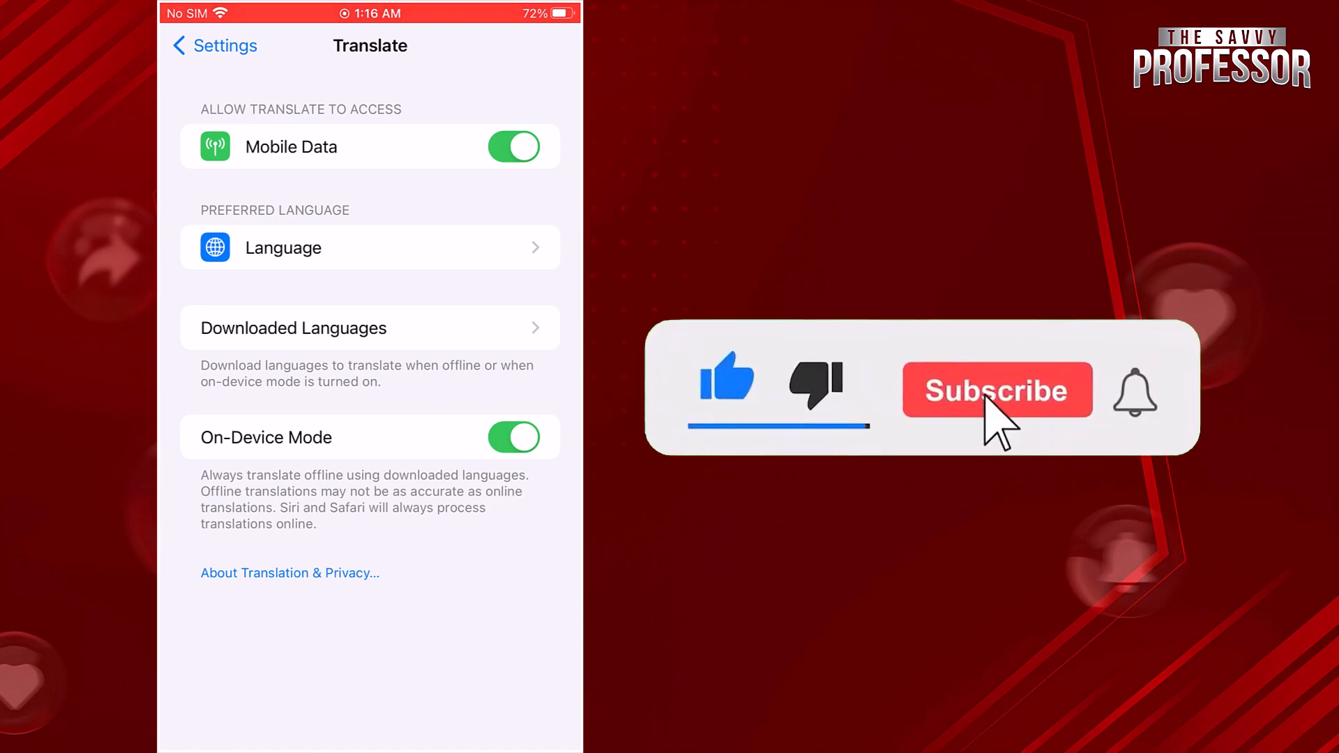
{"action": "left_click", "coordinate": [996, 390]}
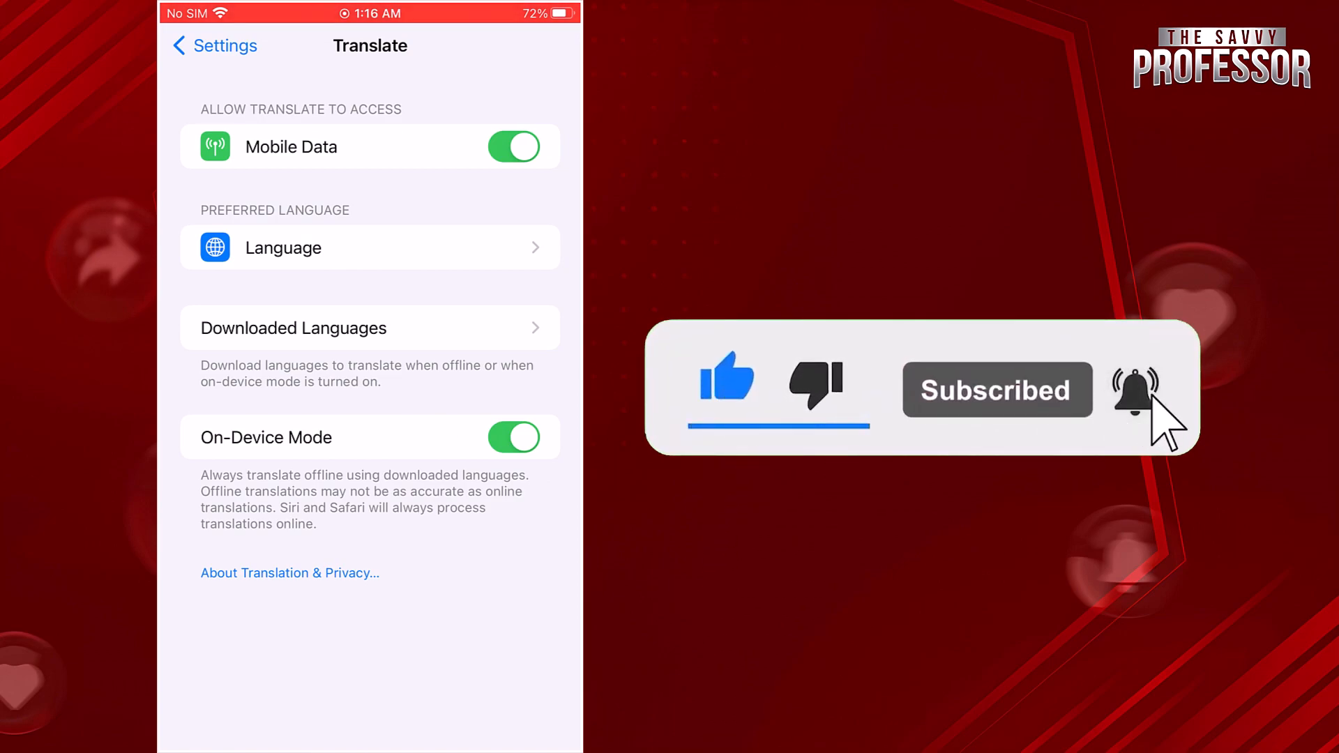